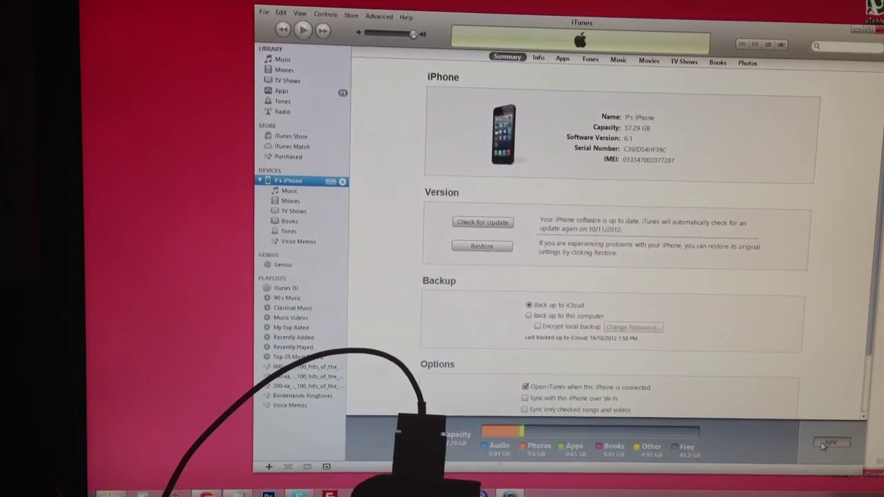
Start syncing the connected iPhone from its Summary page.
click(829, 442)
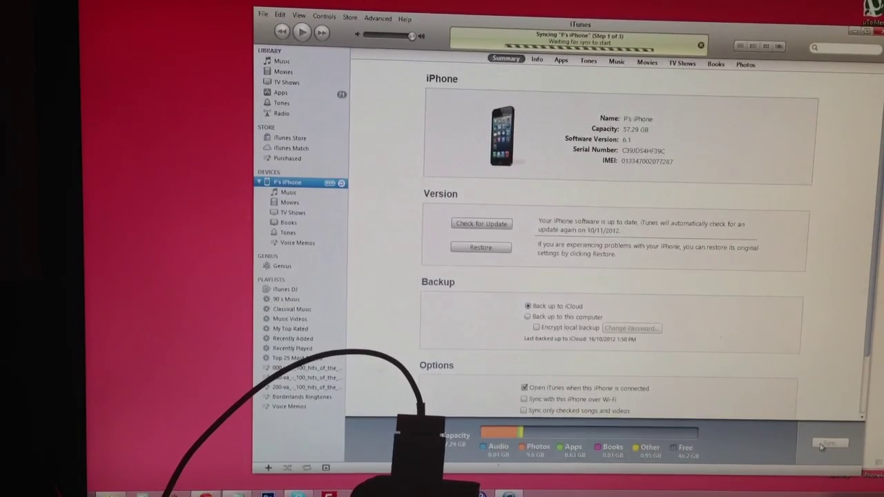